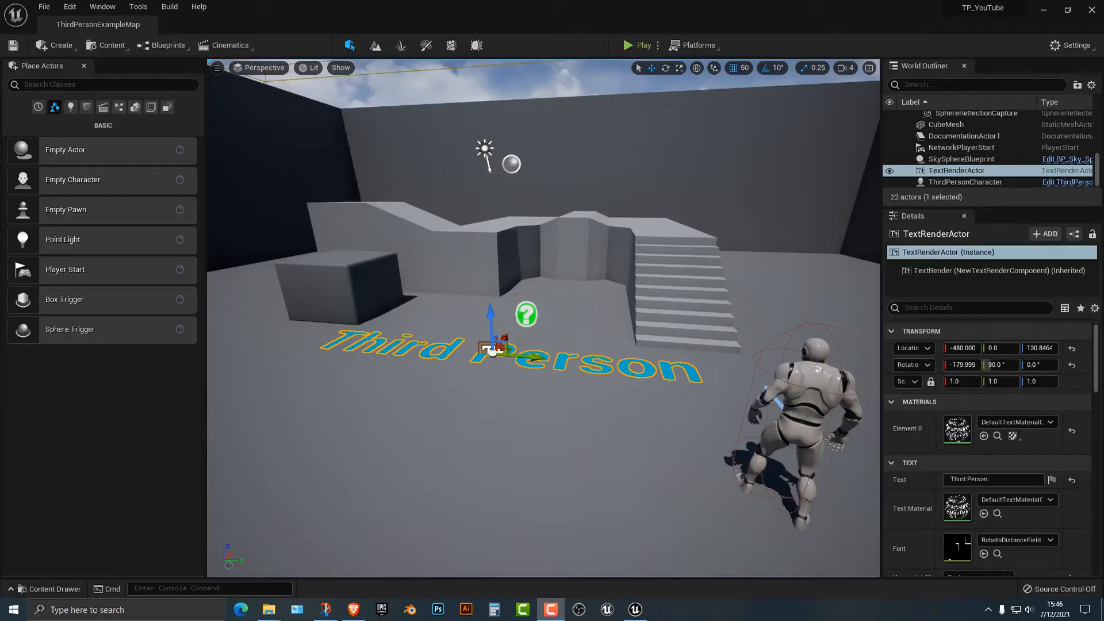
mouse_move(70, 107)
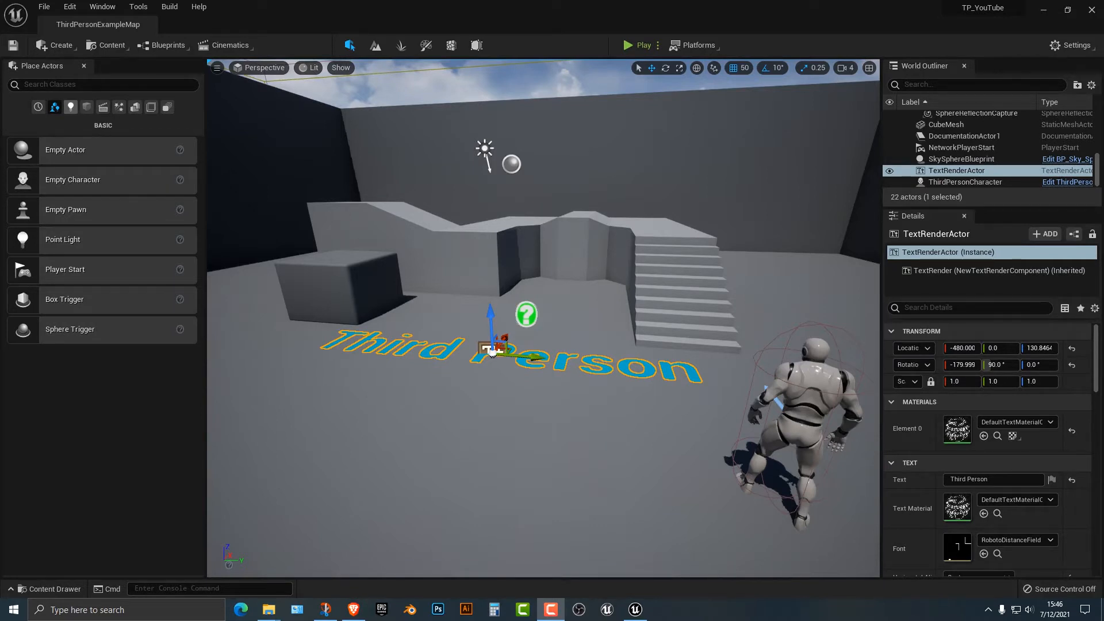
Show the Lights category in Place Actors and select the existing directional light
left_click(59, 44)
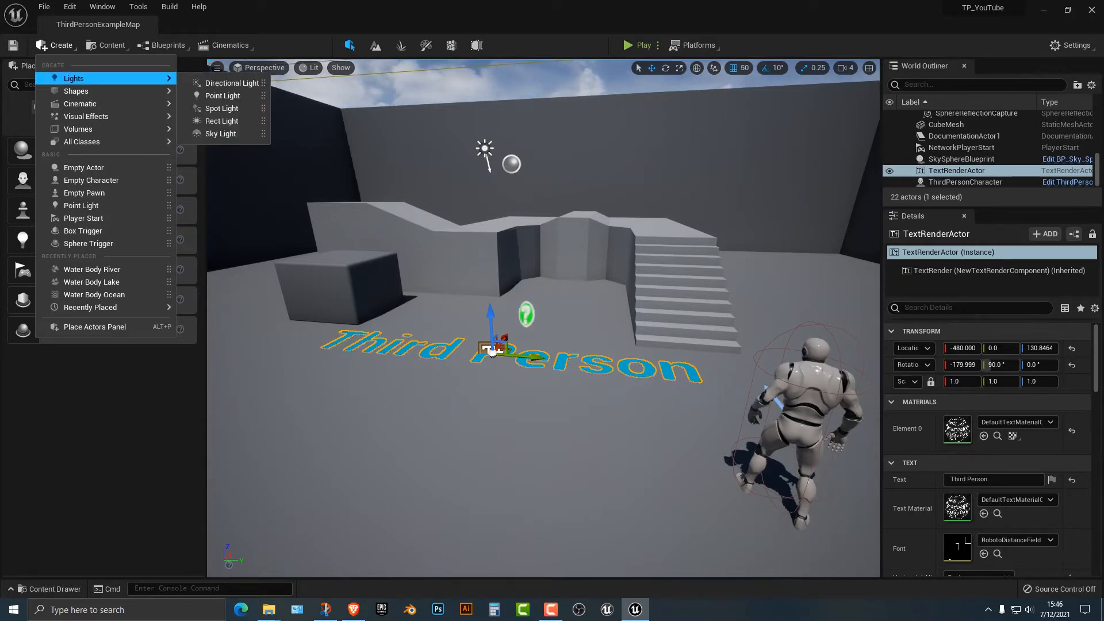
mouse_move(232, 82)
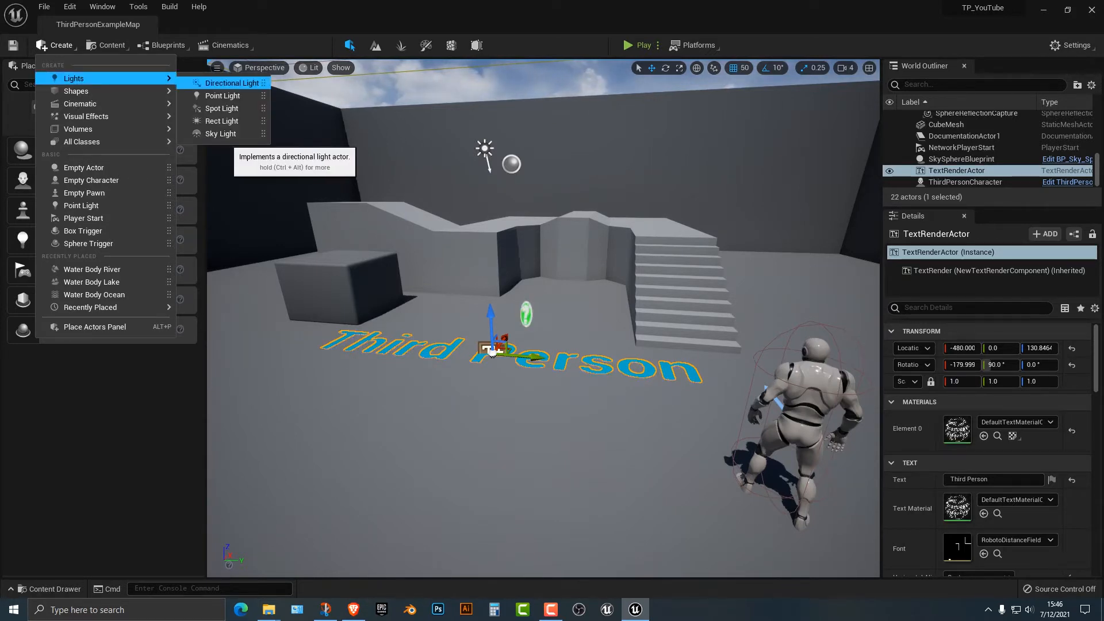
mouse_move(223, 107)
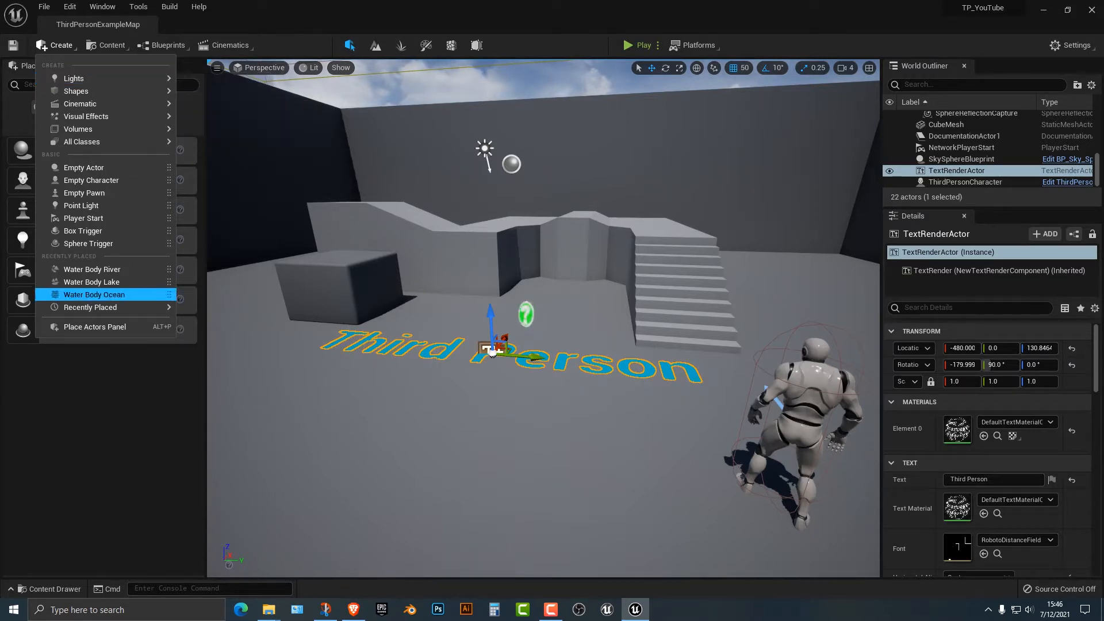
mouse_move(95, 326)
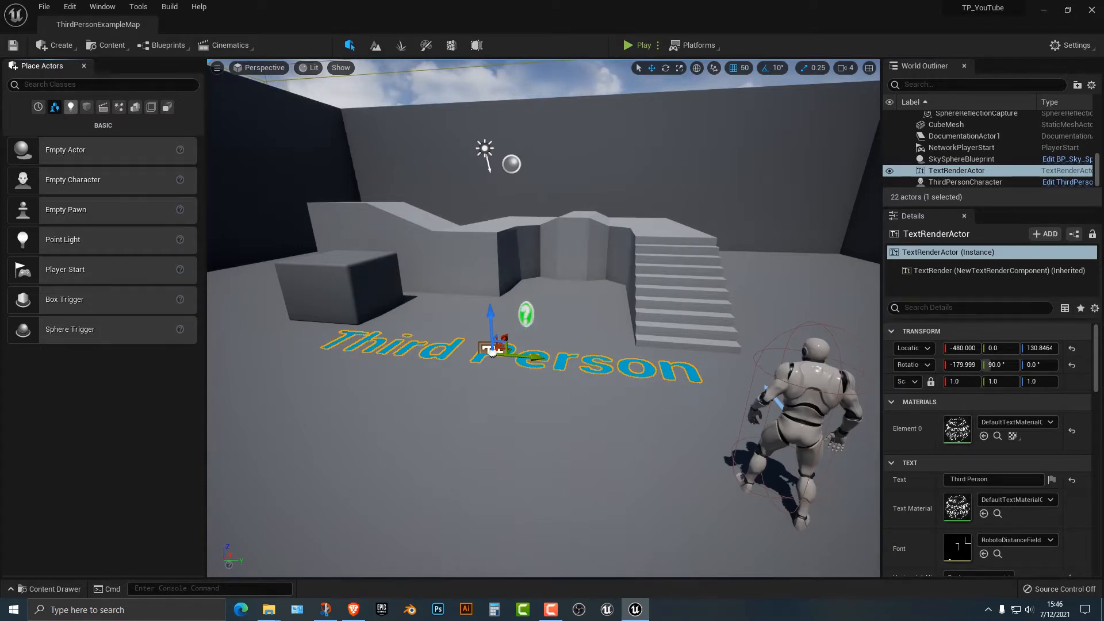
left_click(70, 107)
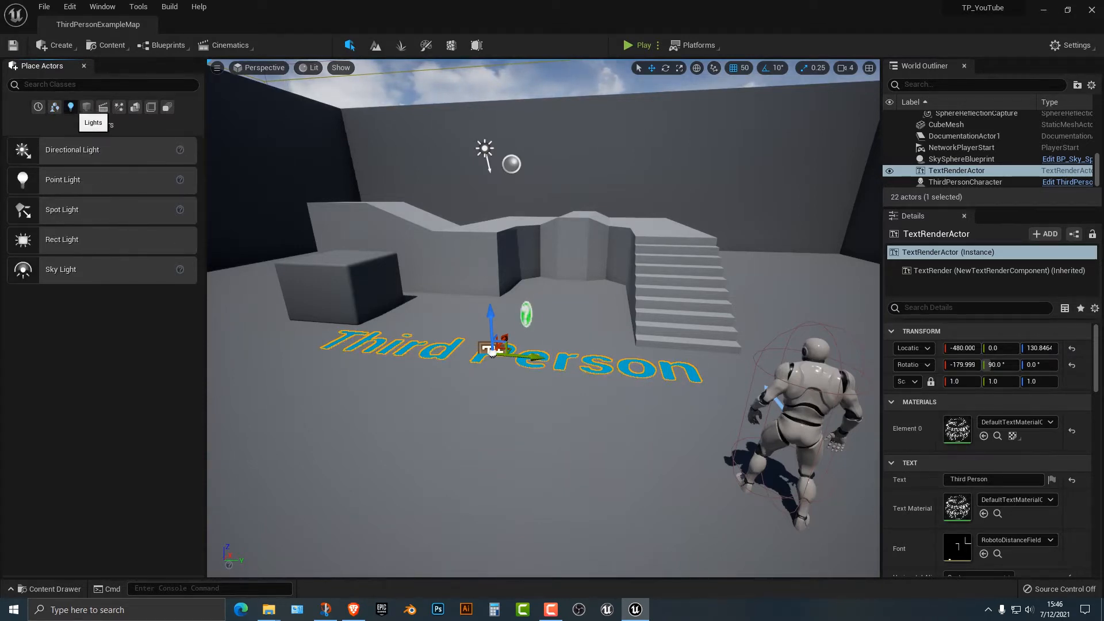
mouse_move(72, 150)
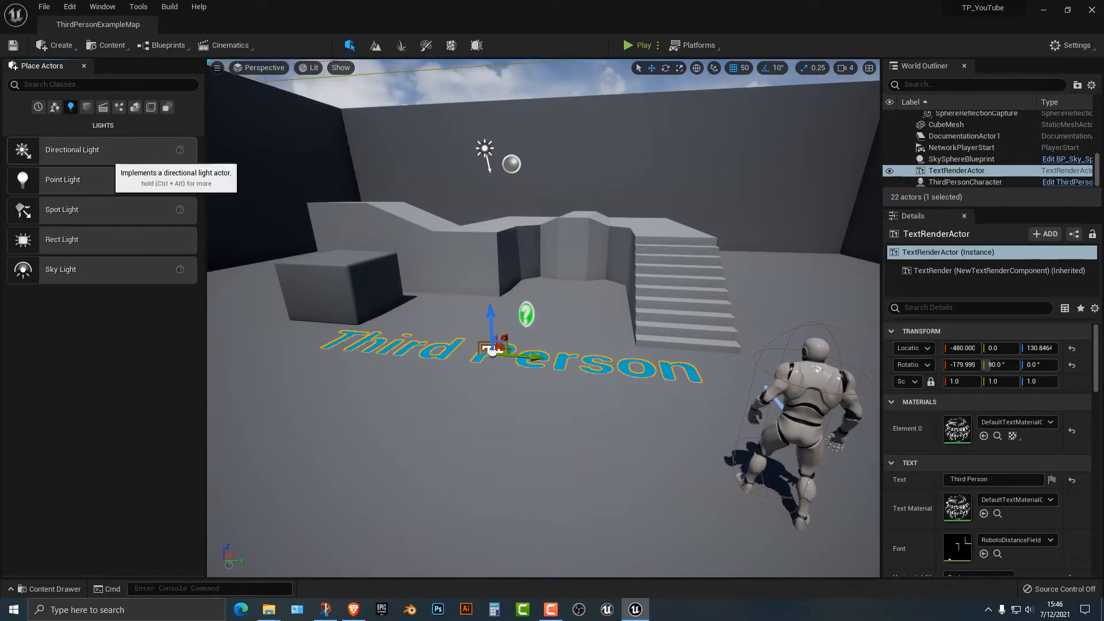
mouse_move(492, 350)
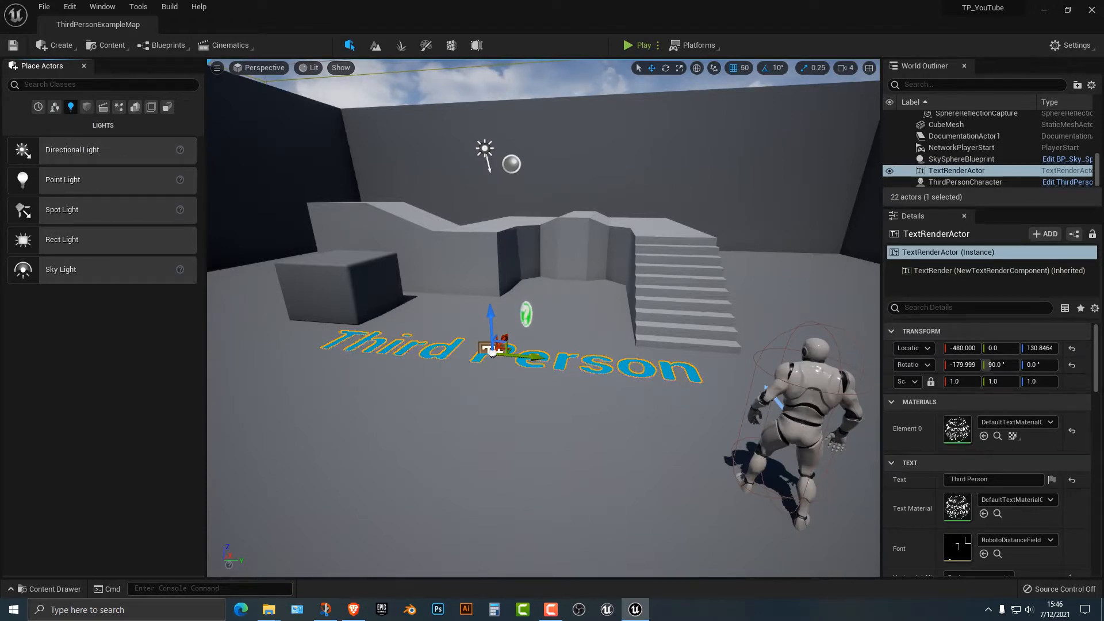
left_click(956, 154)
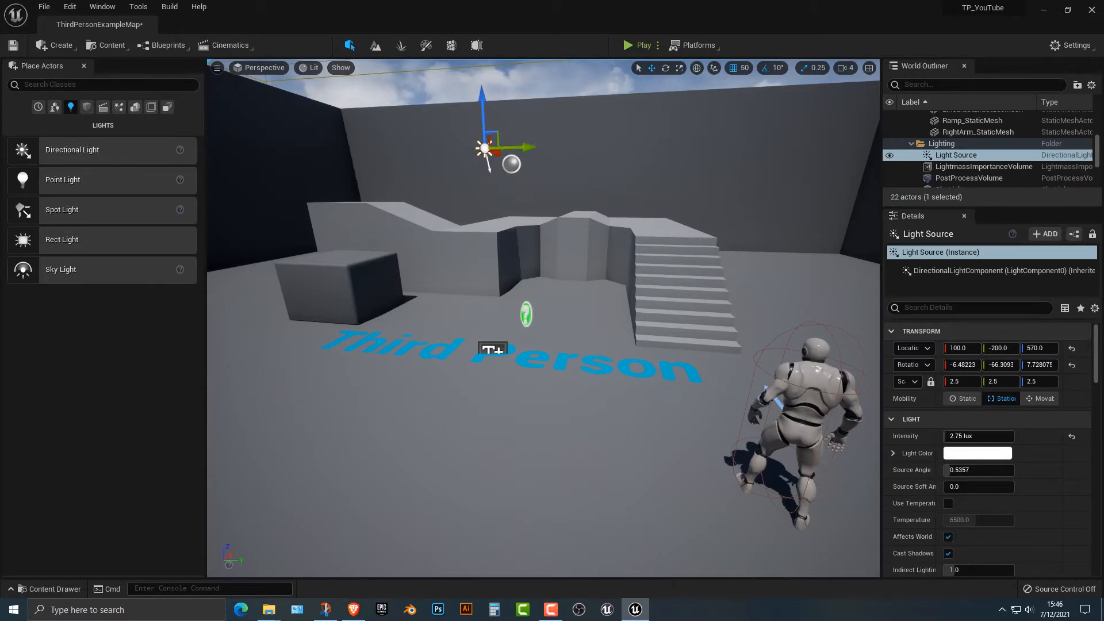
mouse_move(63, 179)
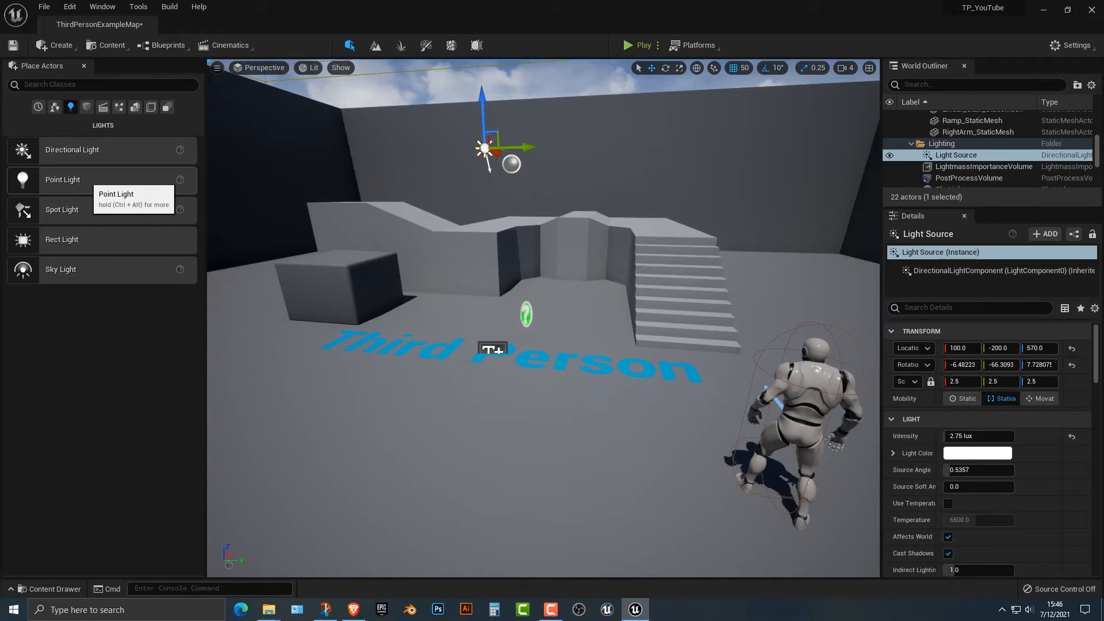
Place a Point Light above the block beside the staircase
left_click(63, 180)
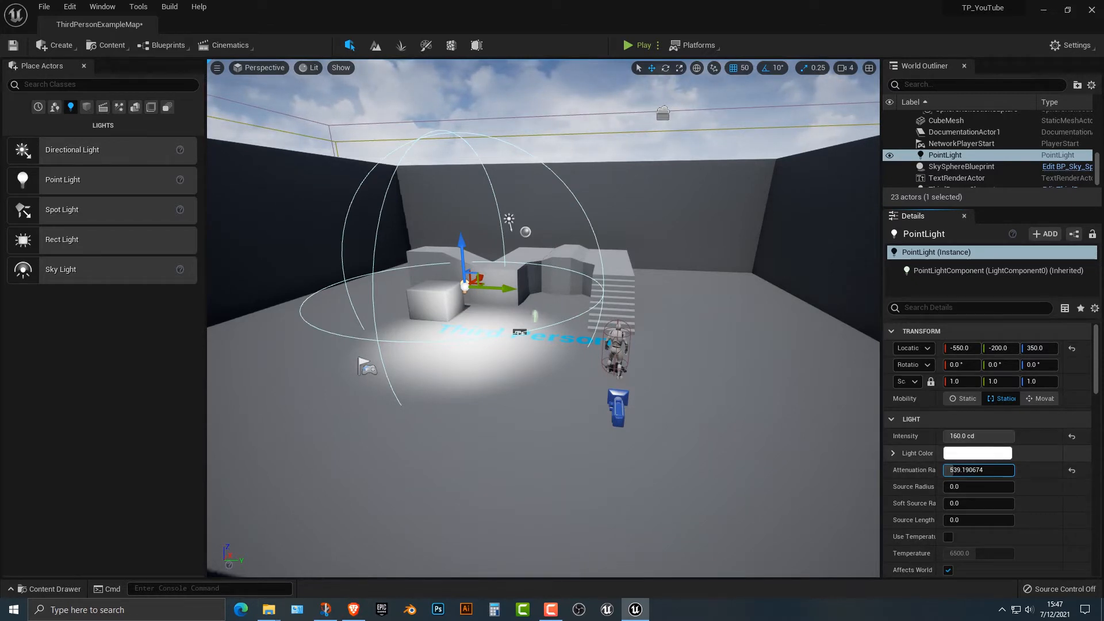
mouse_move(979, 470)
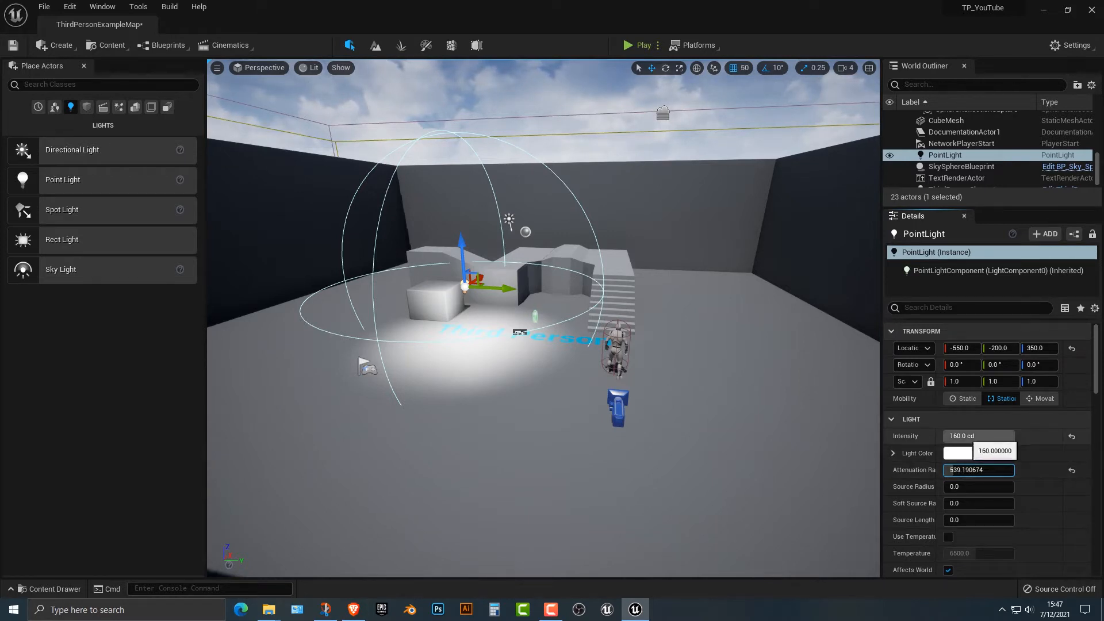
Set the point light's Light Color to blue in the colour picker and confirm
left_click(957, 452)
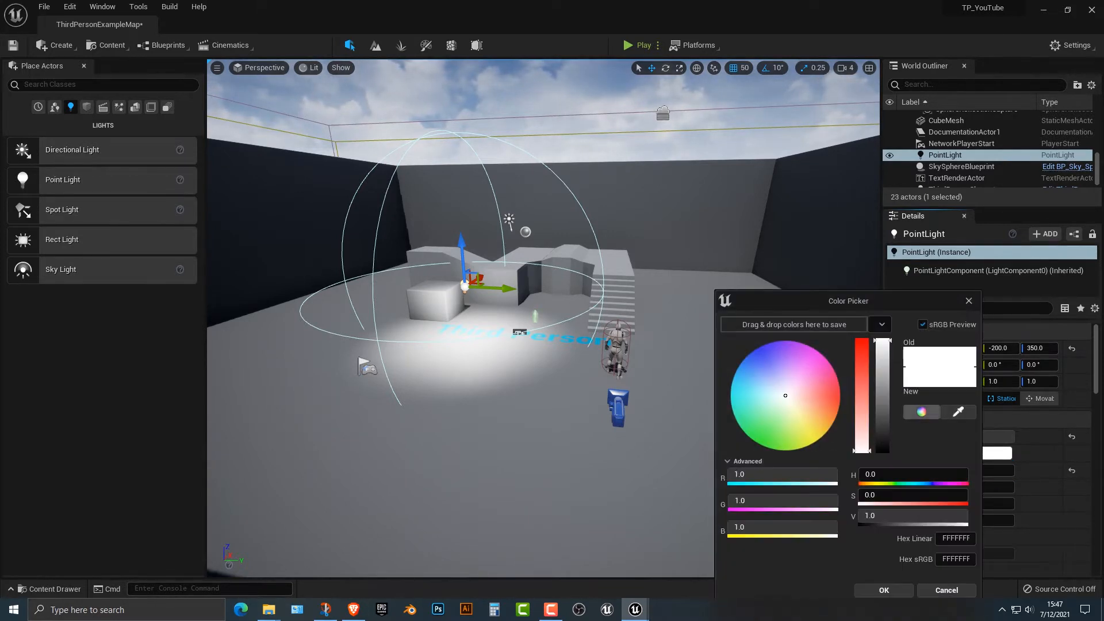
left_click(837, 379)
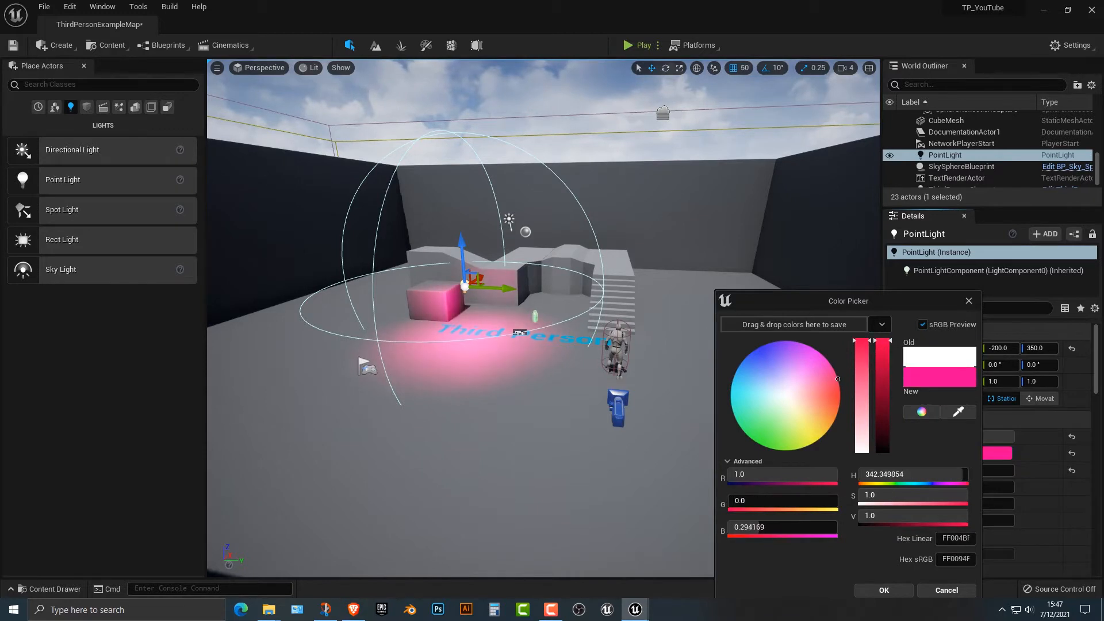
left_click(798, 436)
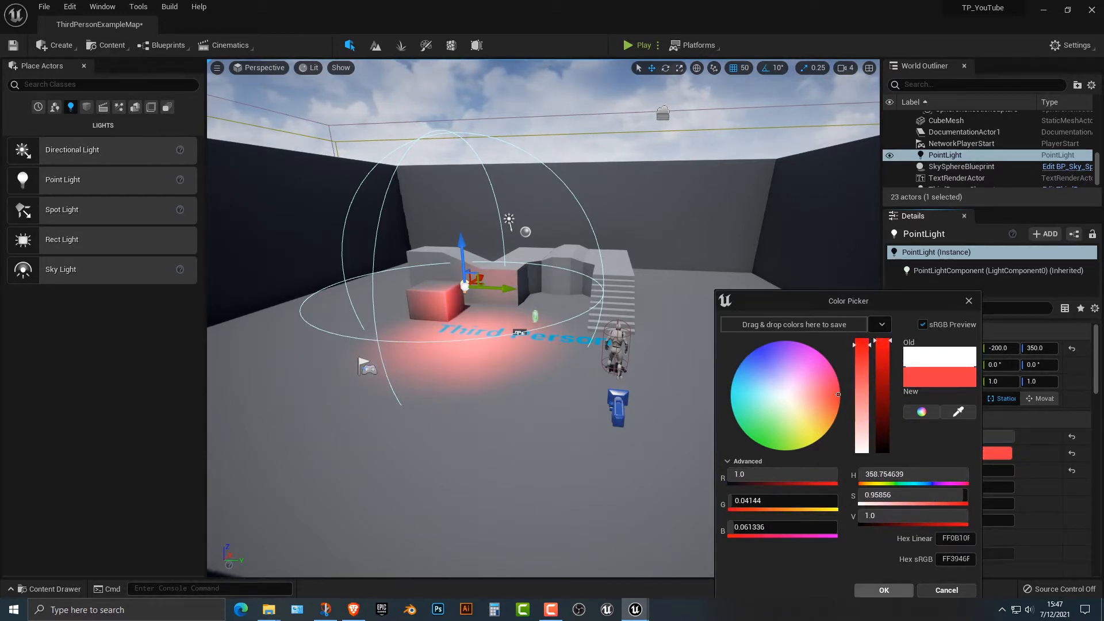
left_click(753, 348)
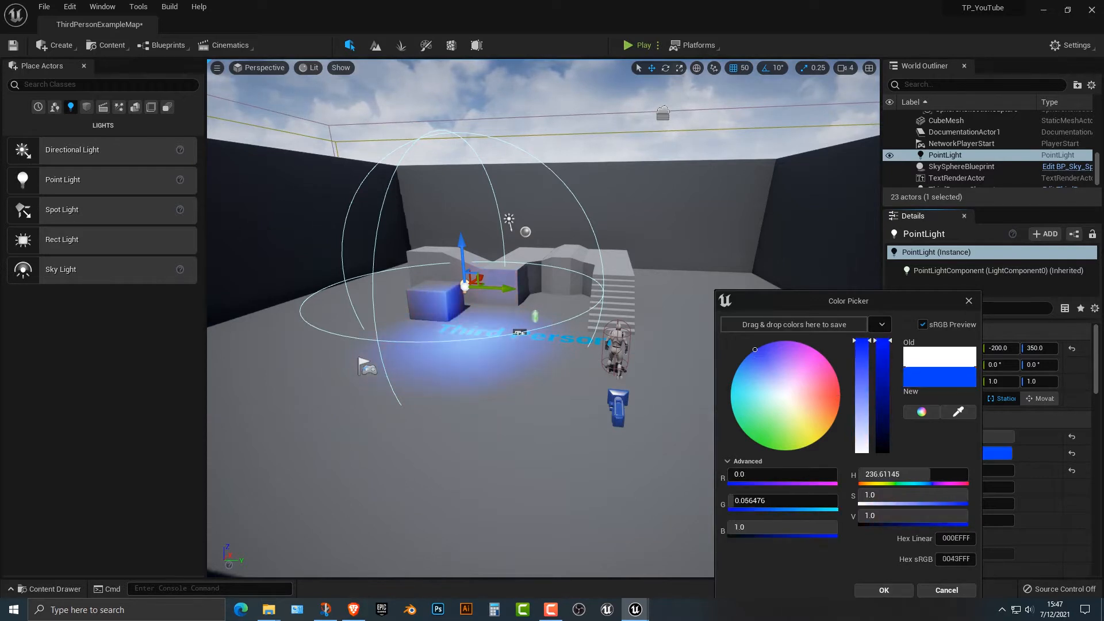
left_click(882, 590)
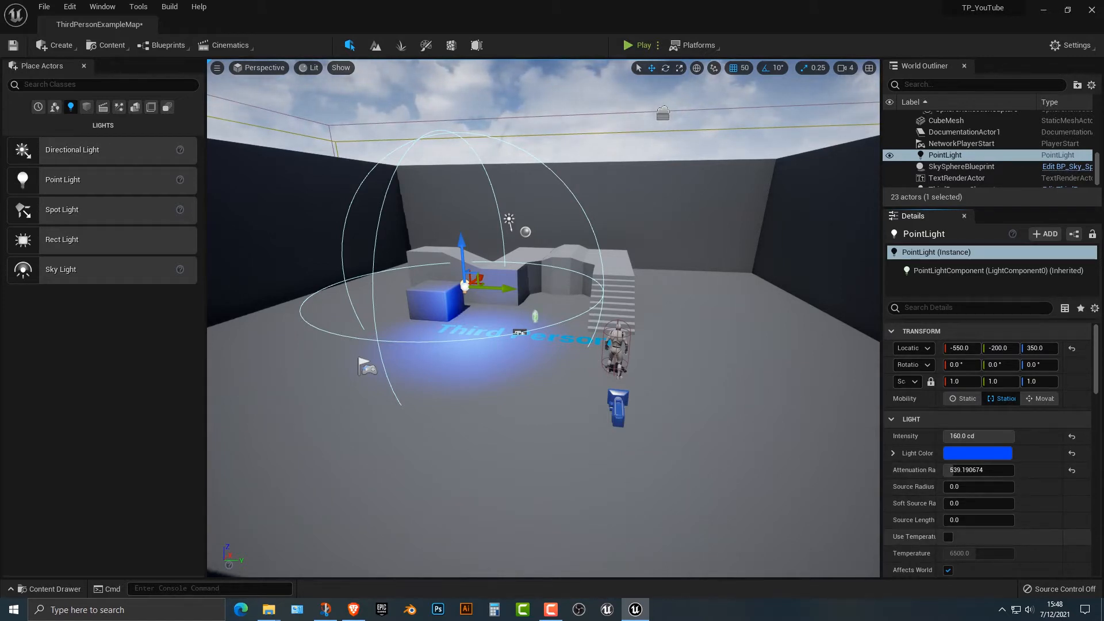
Enable colour temperature on the point light and set it to 9940 K
left_click(948, 537)
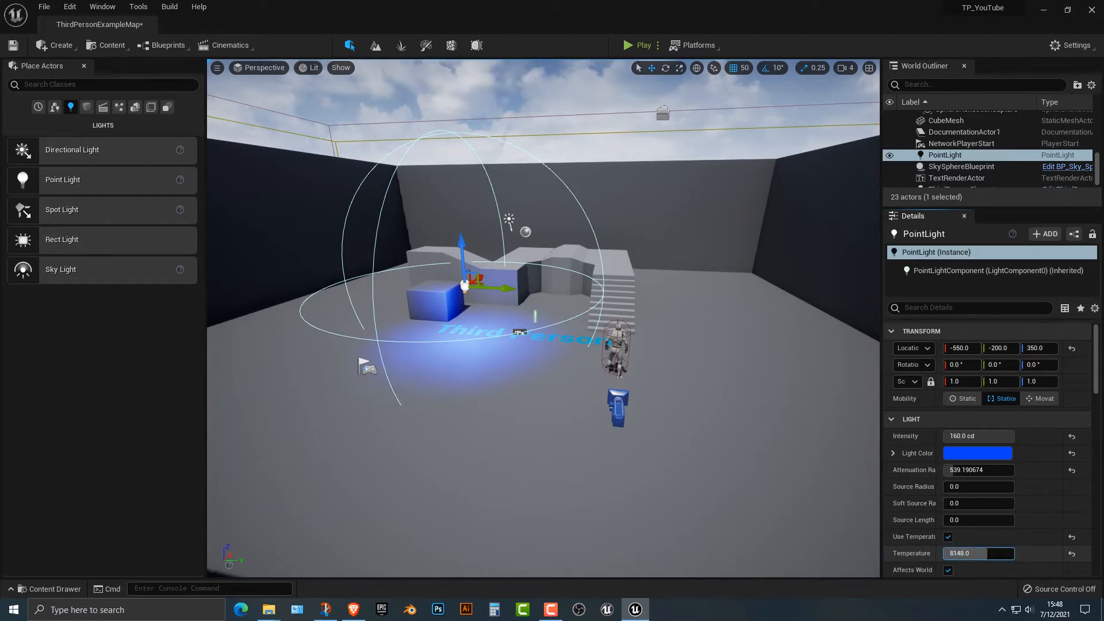
type("2441.600098")
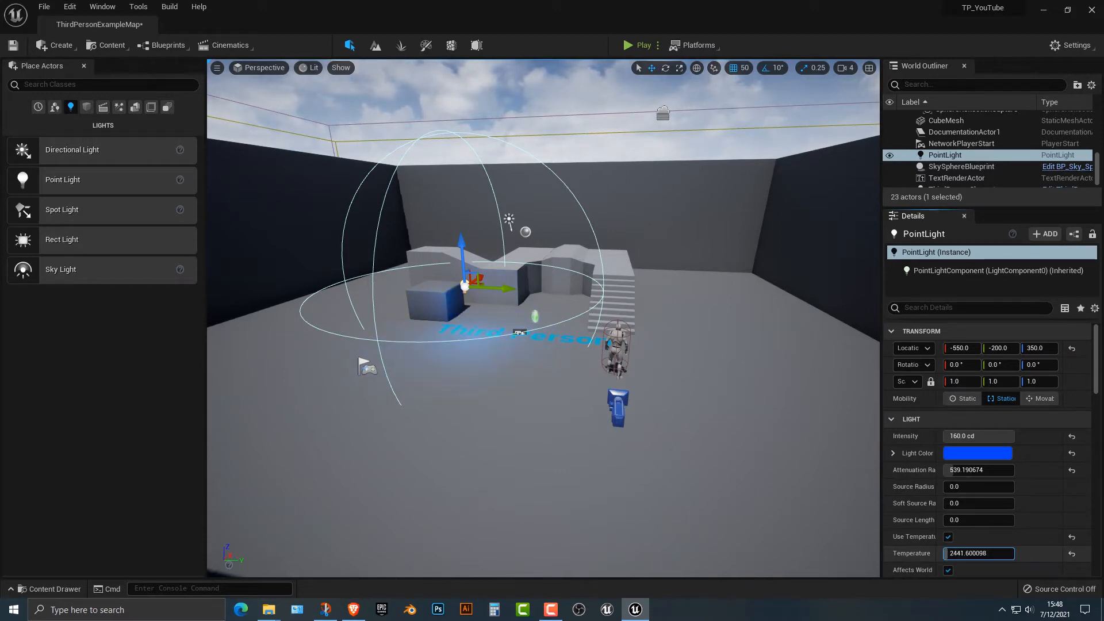
type("10434.399414")
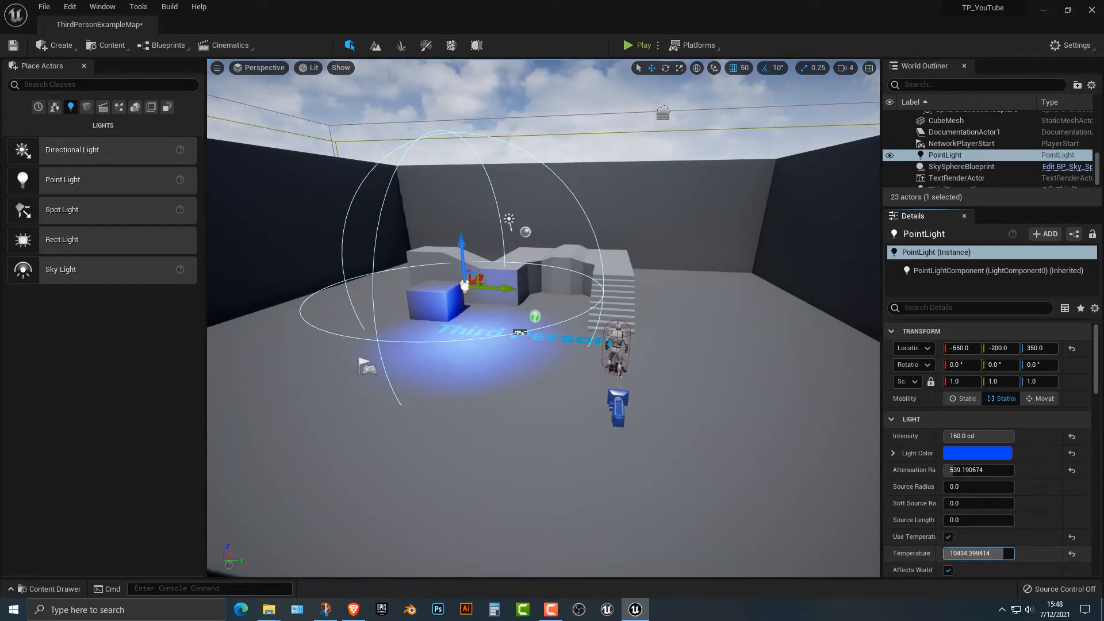
triple_click(978, 552)
type("9940")
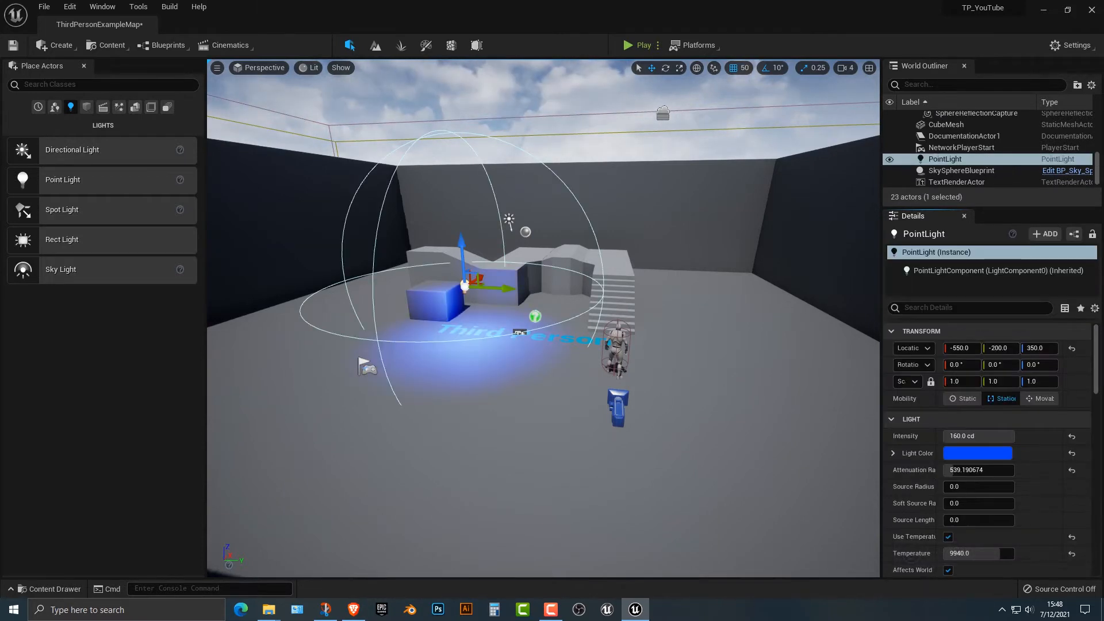
scroll("down", 3)
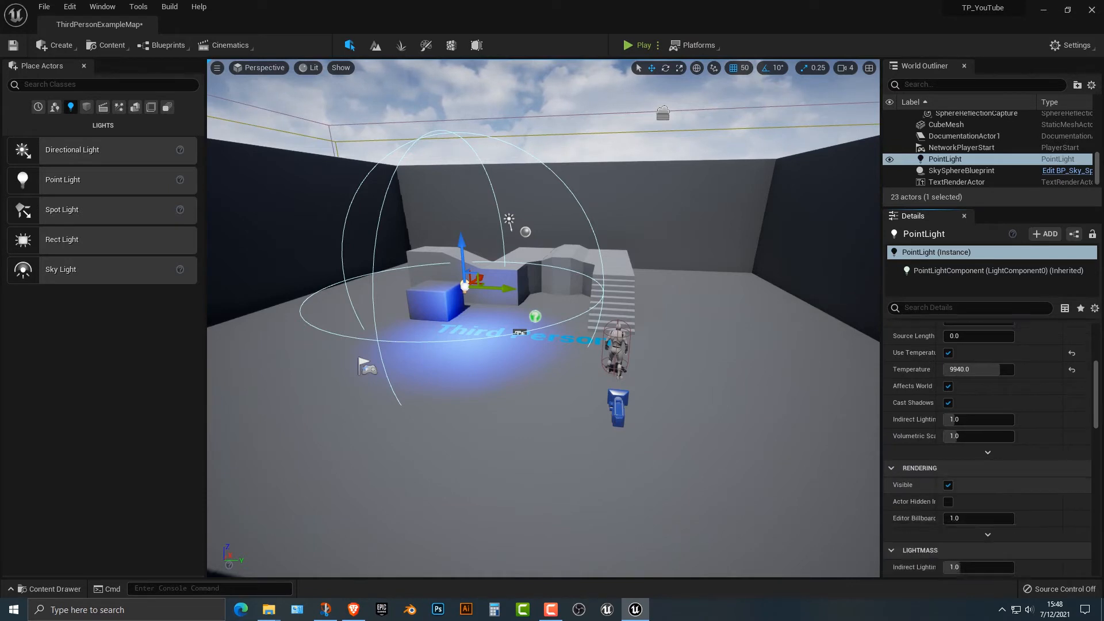
scroll("down", 3)
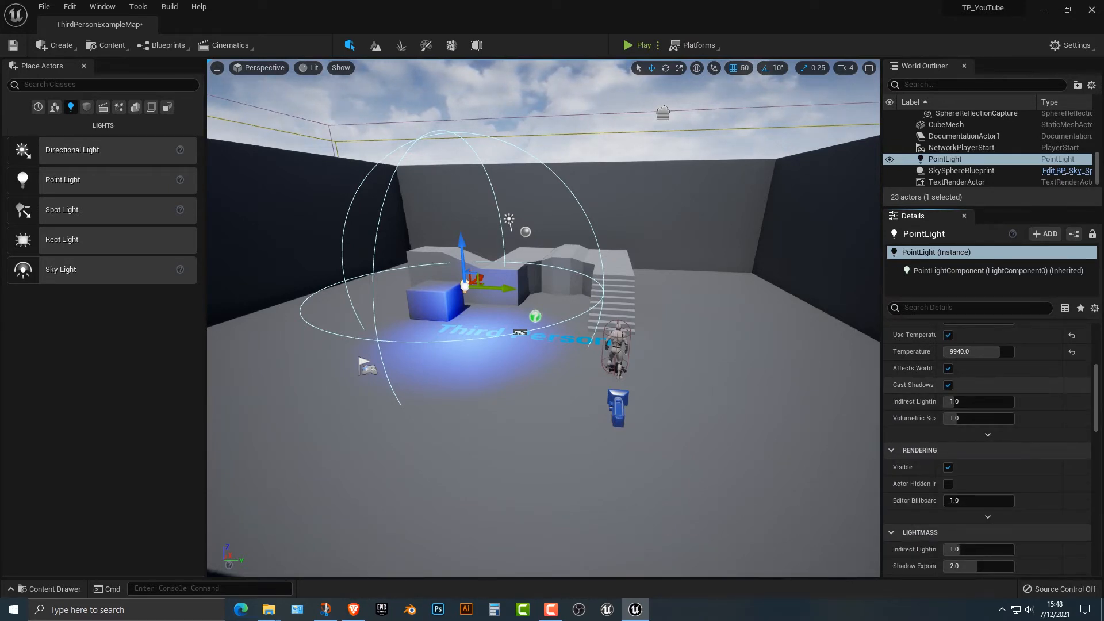
left_click(947, 384)
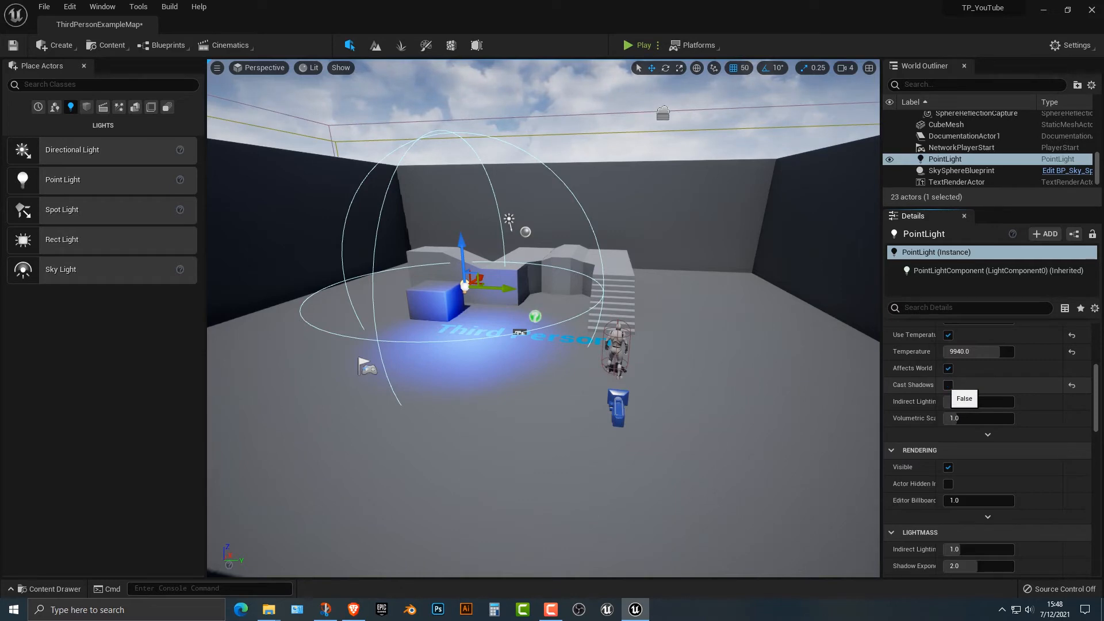
left_click(641, 45)
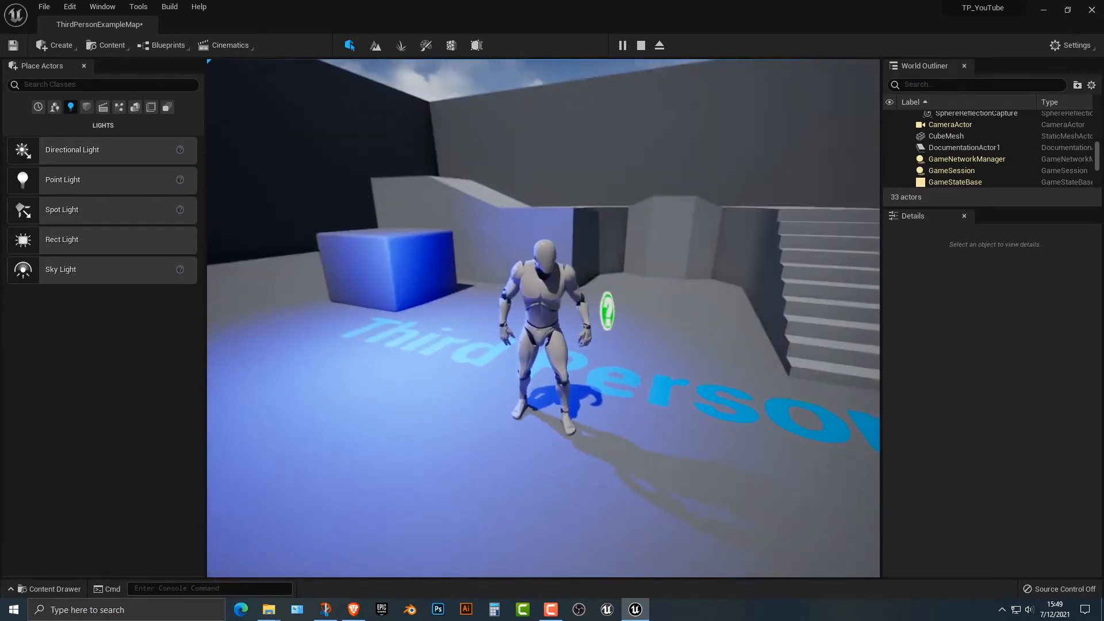
left_click(945, 159)
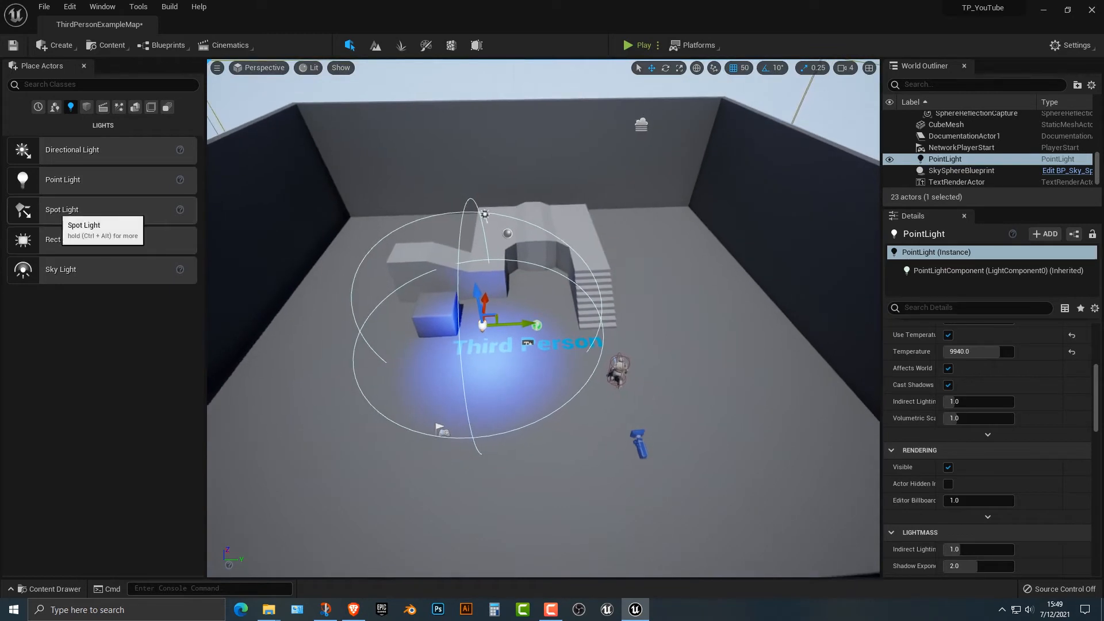
Add a spot light by the stairs with 21° inner and 42° outer cone angles
left_click(61, 209)
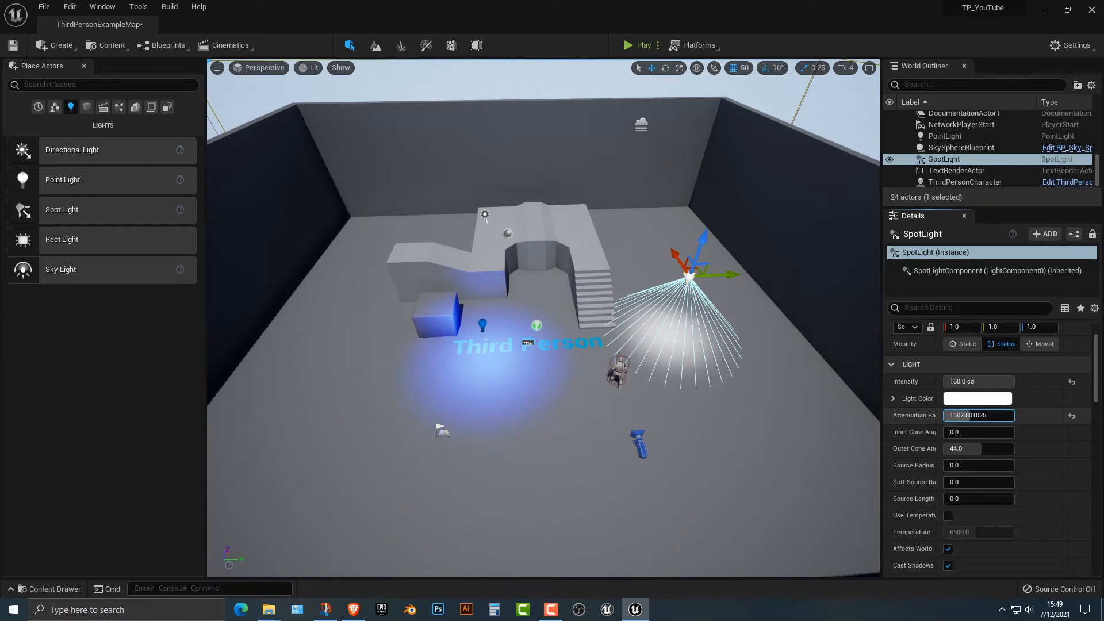
type("363.744171")
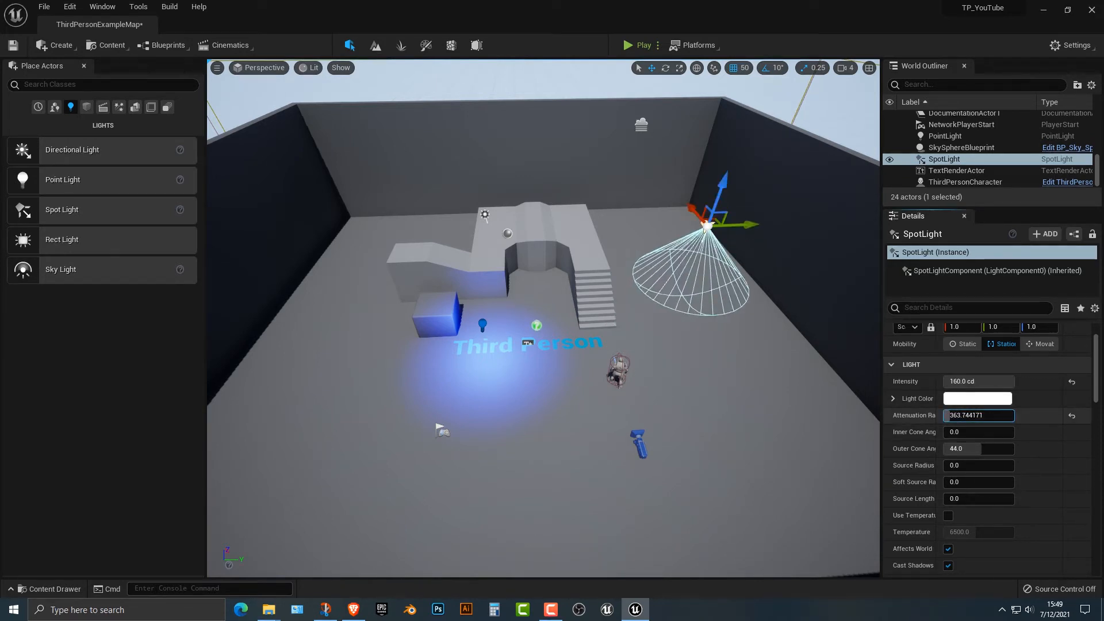
type("722.772888")
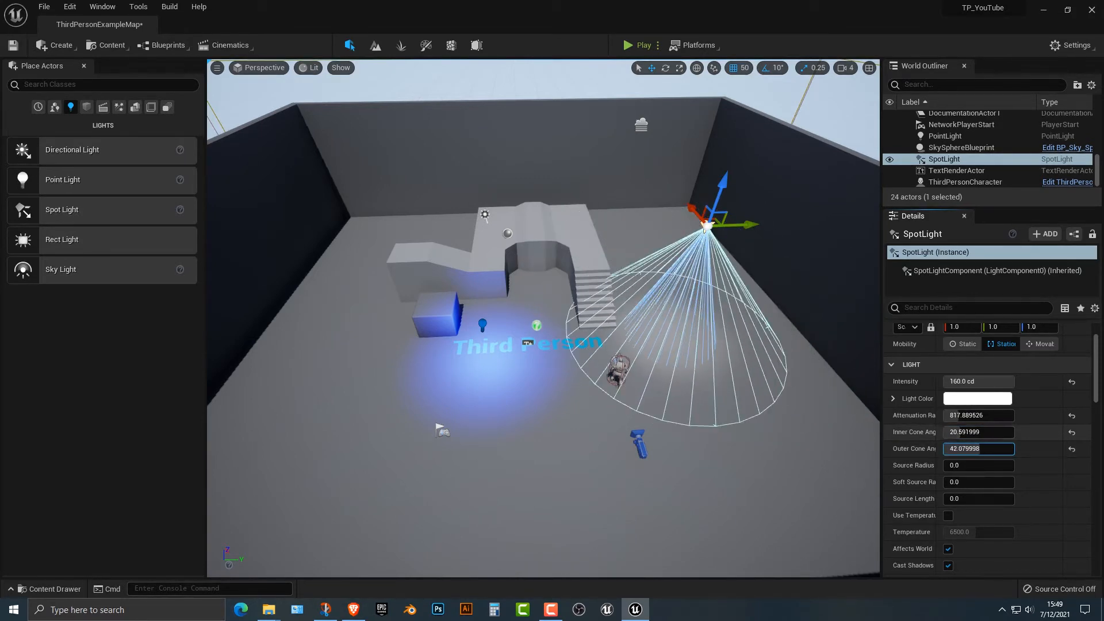
left_click(977, 398)
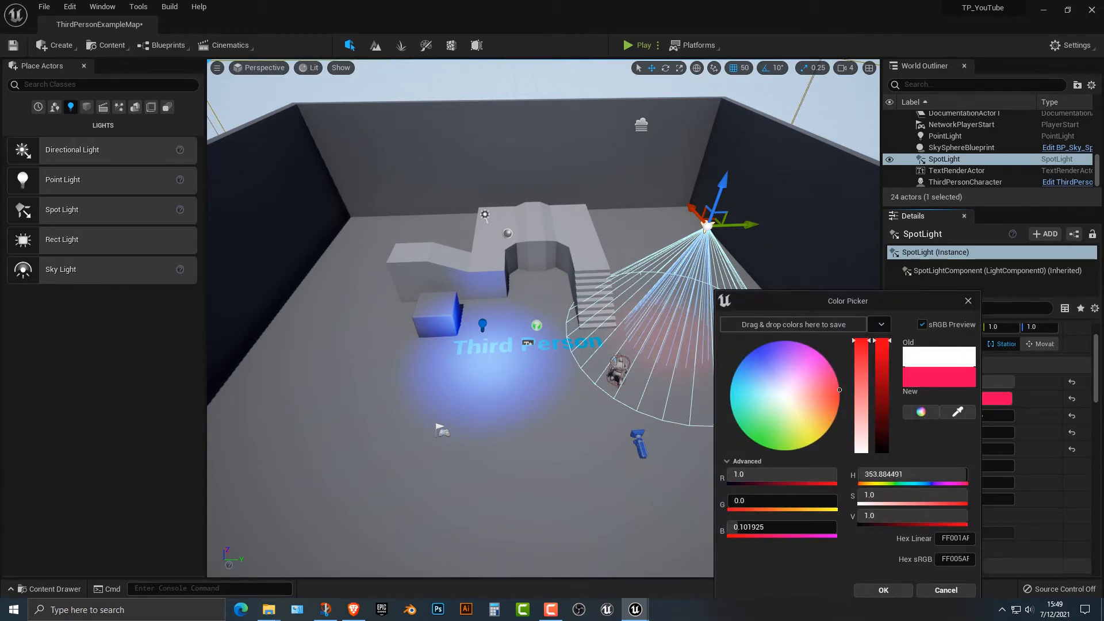
Confirm red for the spot light and move it toward the base of the stairs
left_click(882, 589)
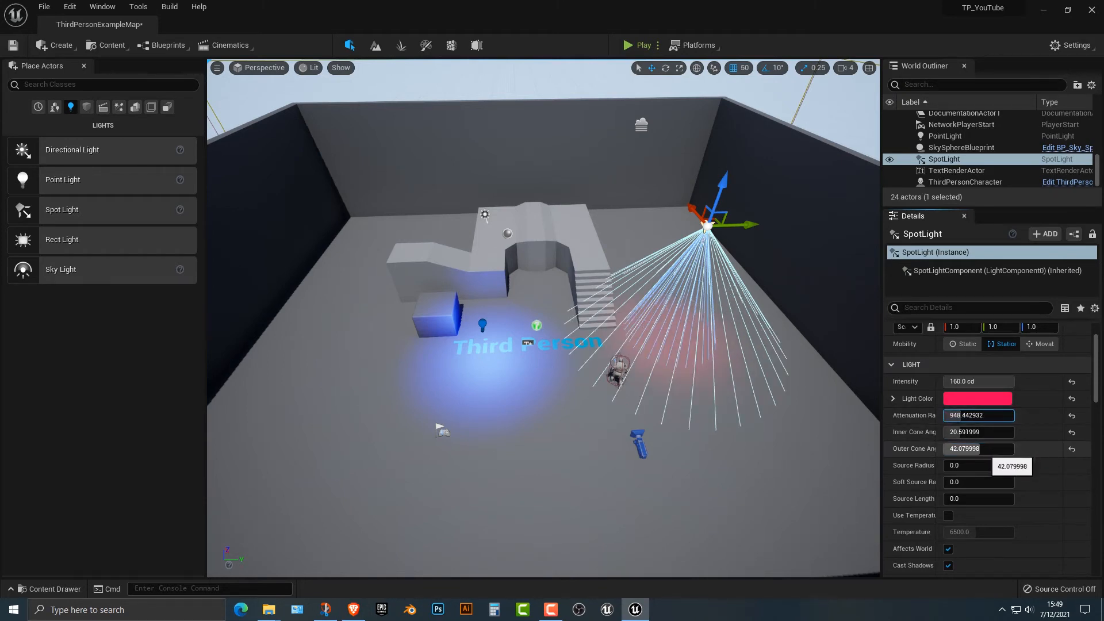
scroll("down", 3)
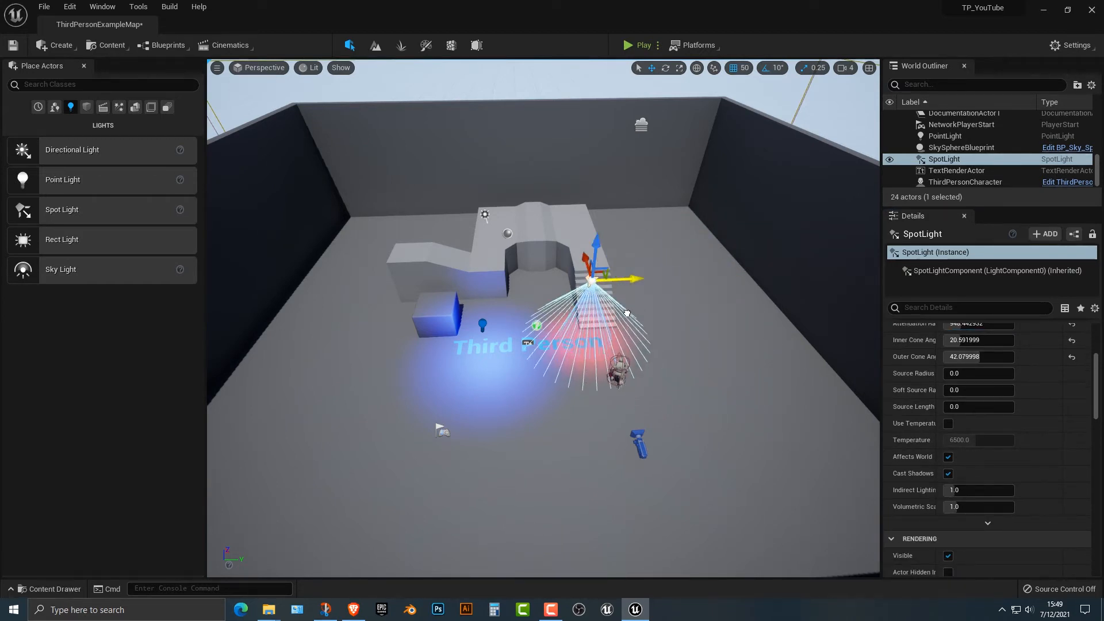
left_click_drag(595, 253, 556, 242)
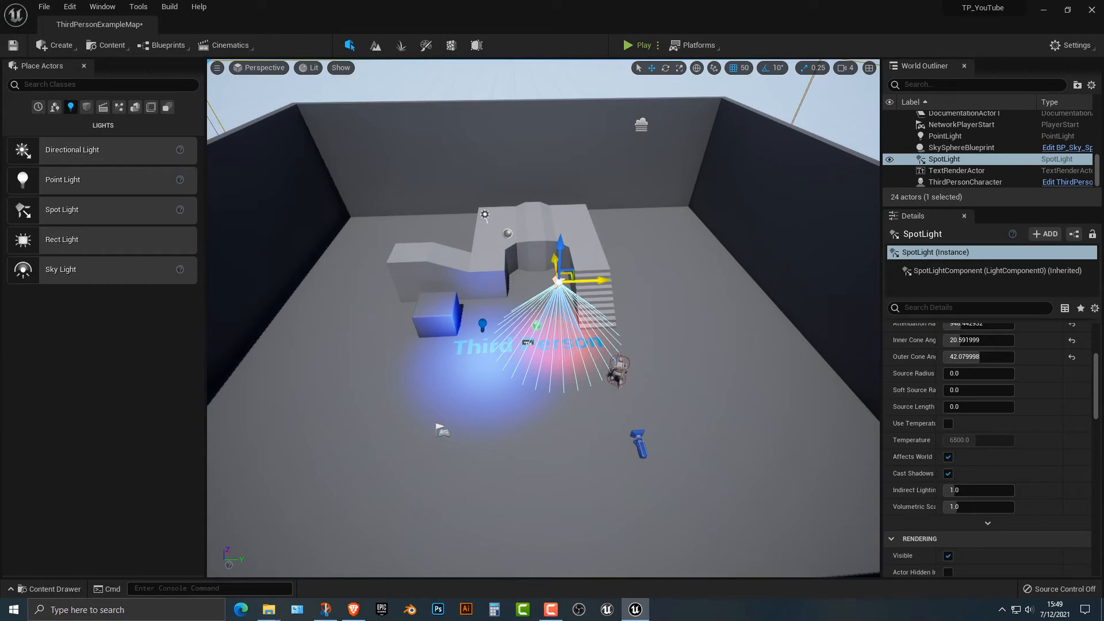
mouse_move(642, 44)
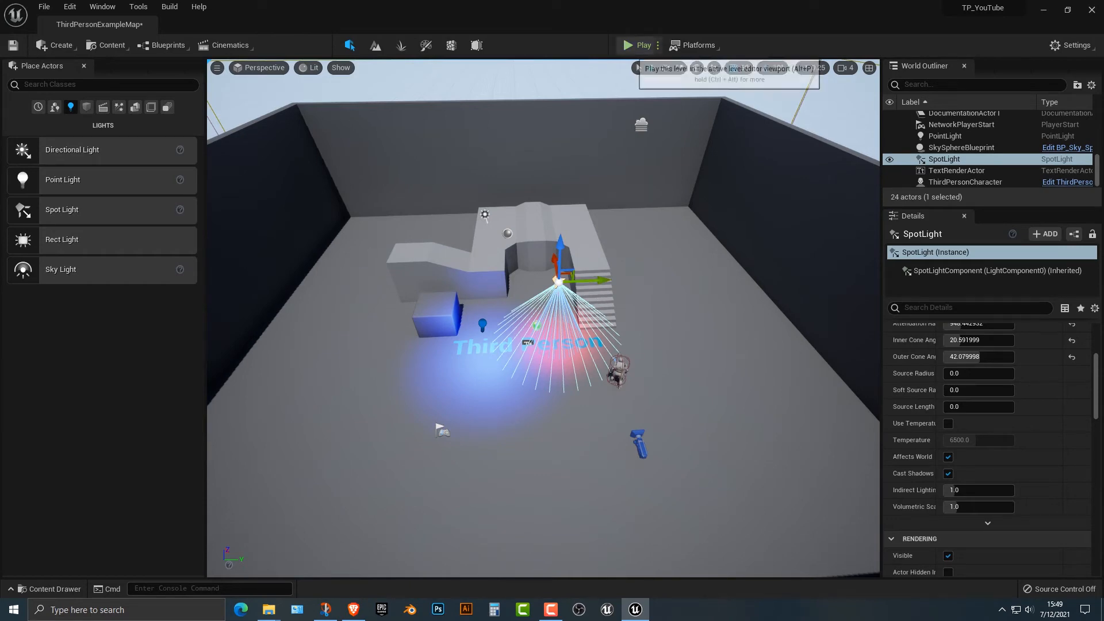
left_click(626, 45)
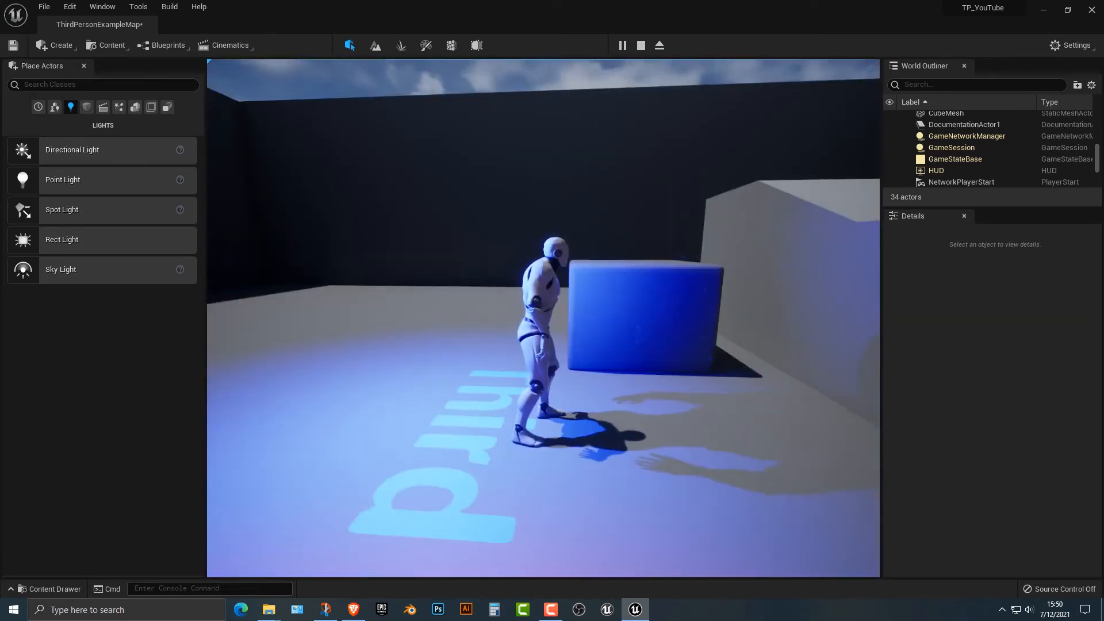
left_click(639, 45)
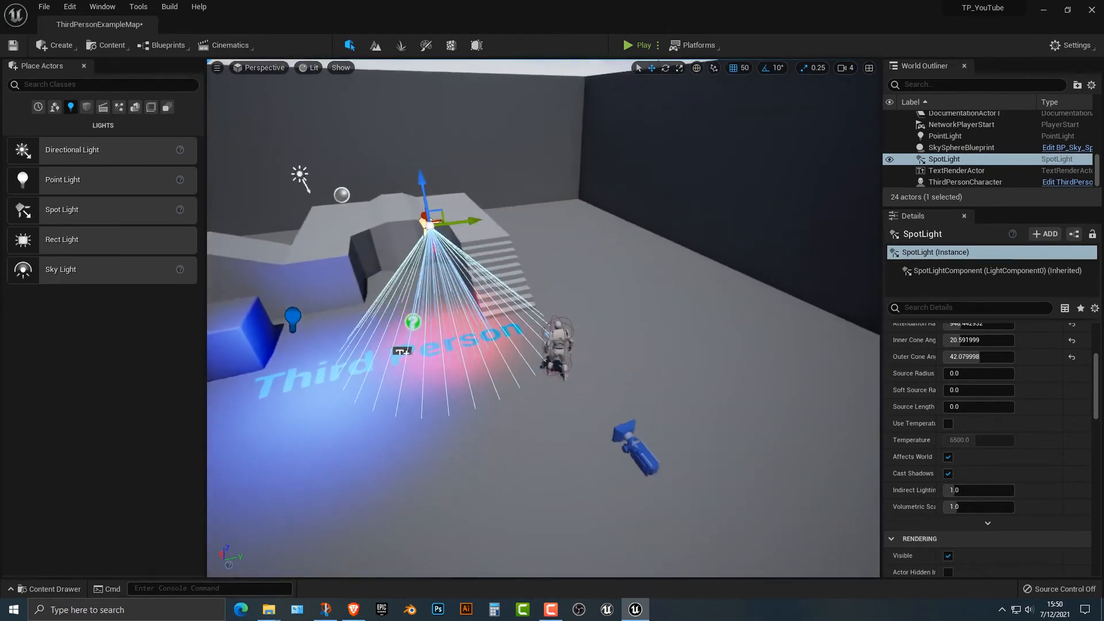
Move the blue point light and red spot light onto the wall, then play-test
left_click(945, 136)
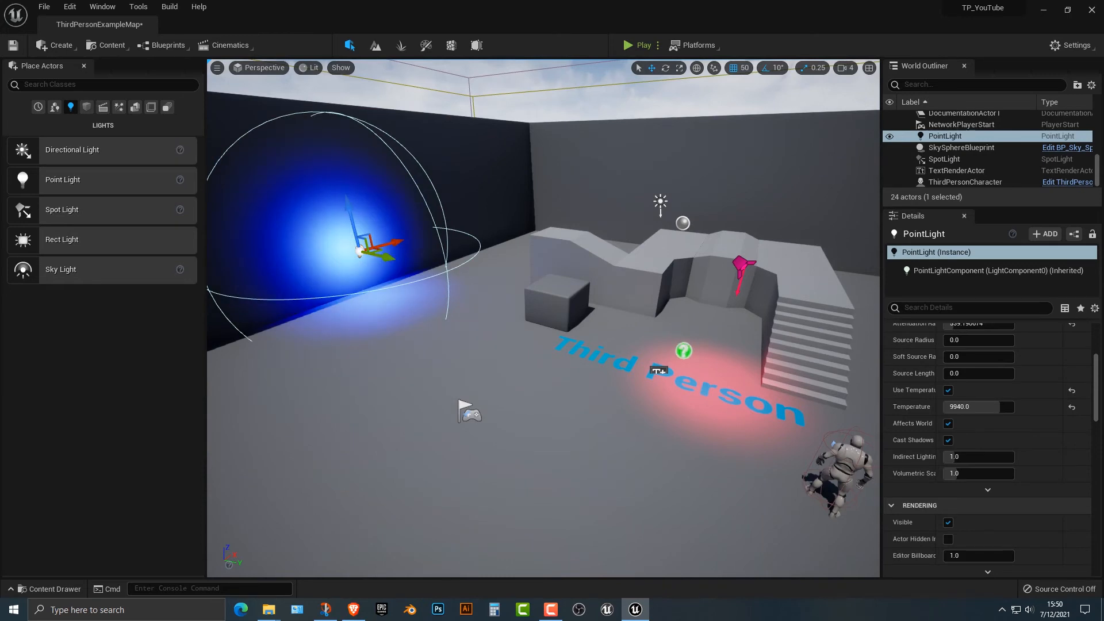
left_click(943, 159)
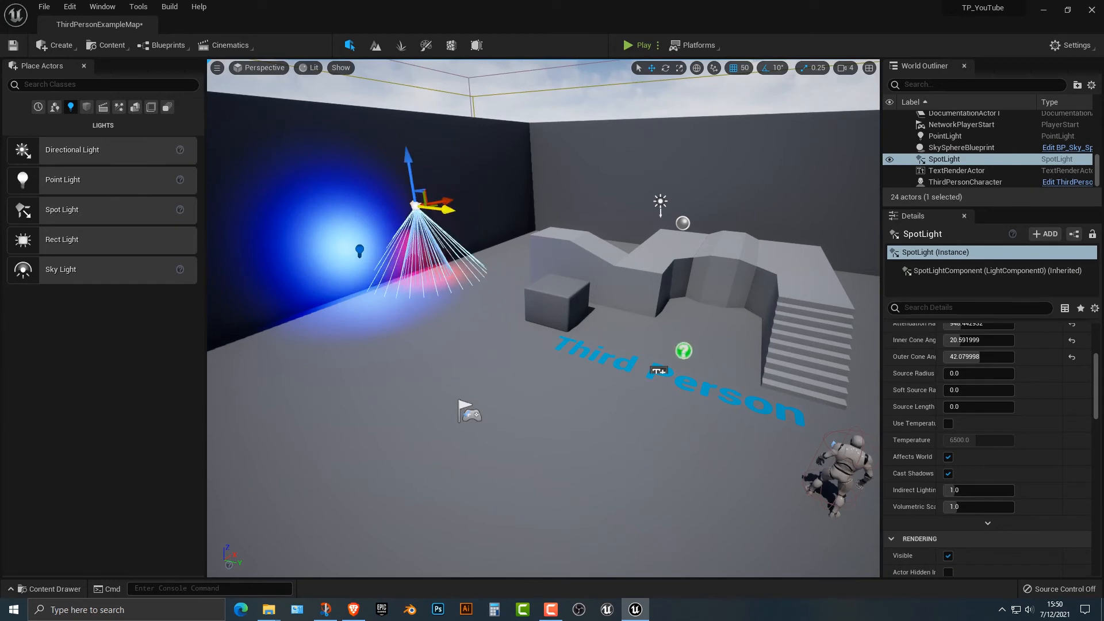
left_click(641, 45)
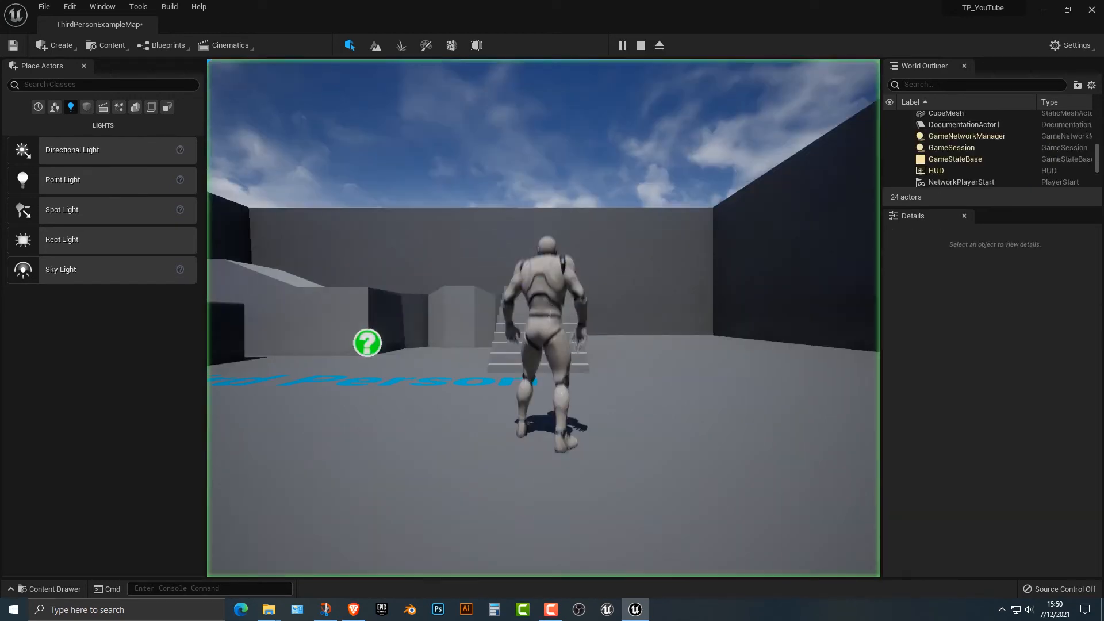
left_click(621, 45)
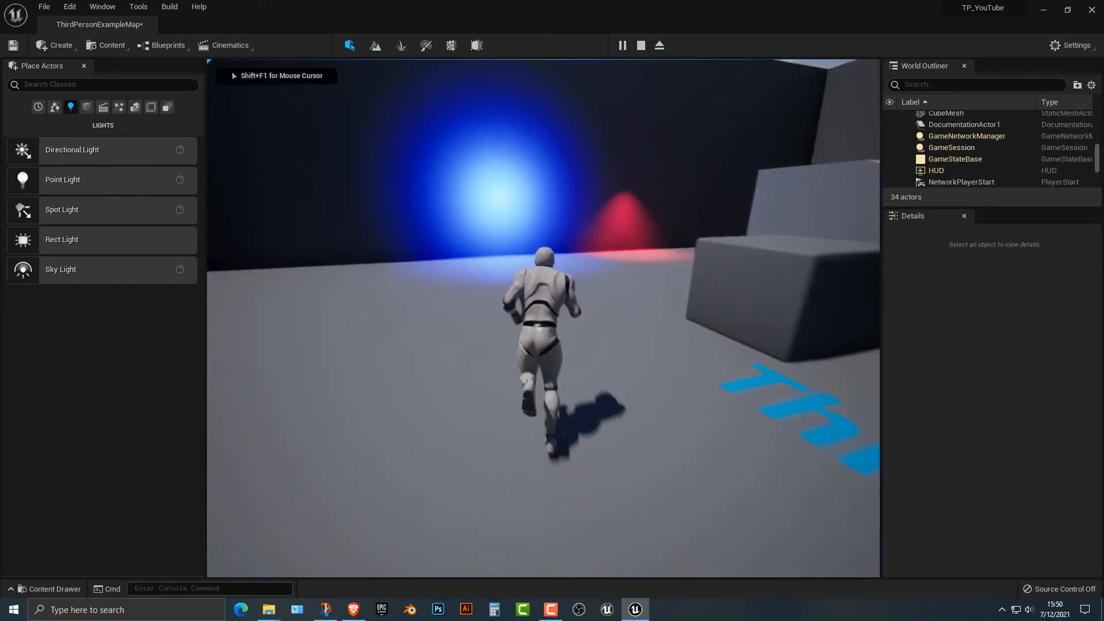